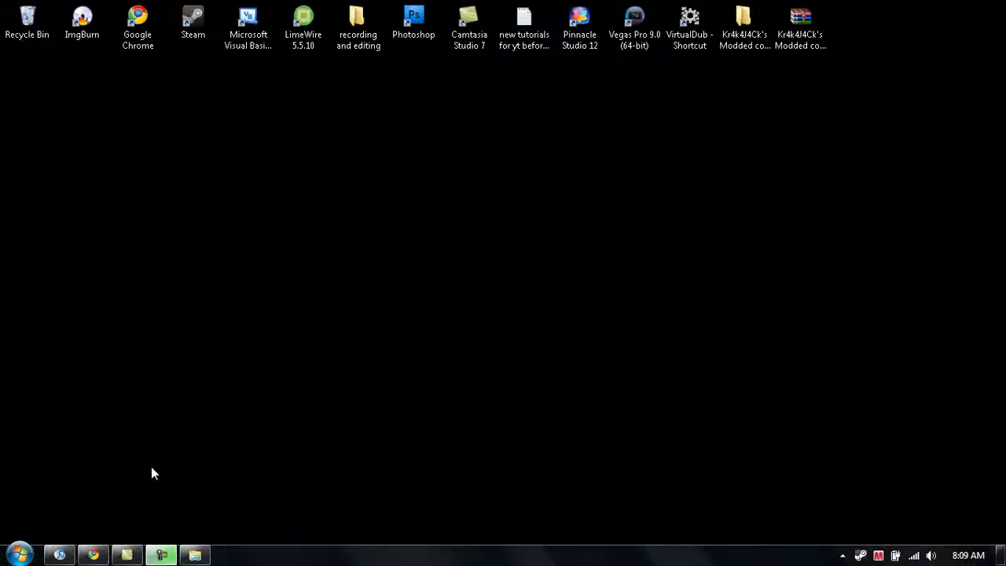
mouse_move(160, 504)
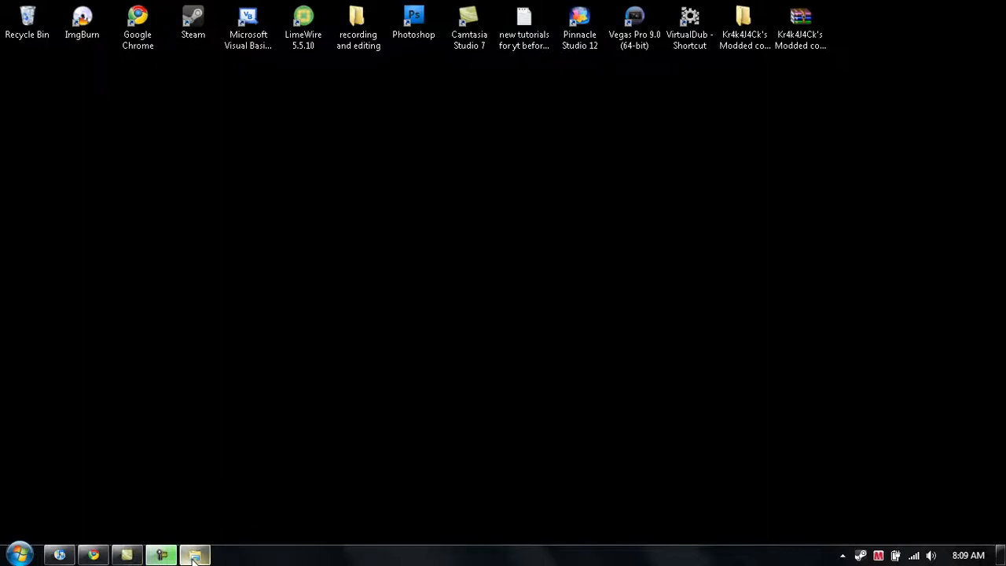
- Review the saved weapon renders folder, close it, and bring Chrome to the front on jw-renders.com
left_click(195, 555)
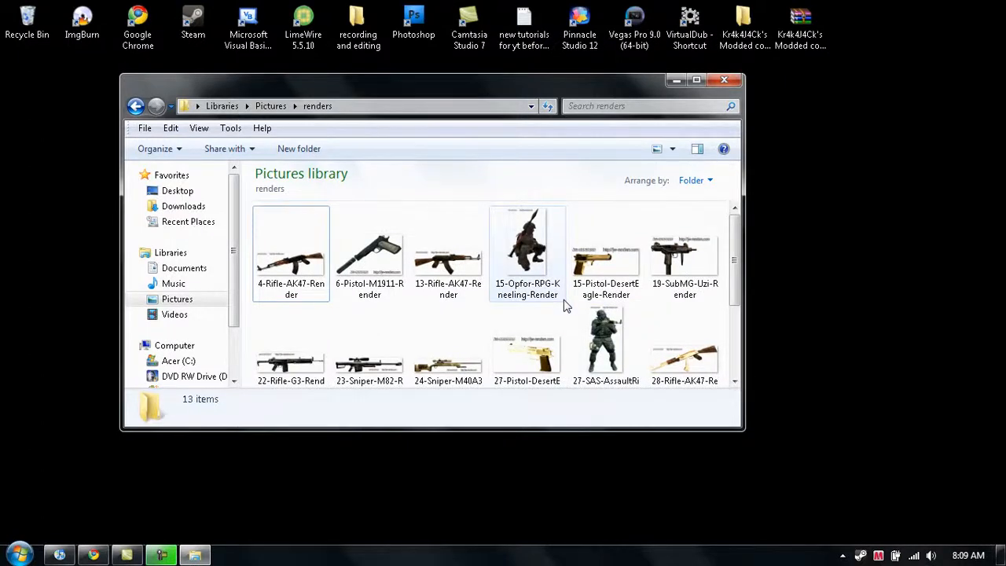
scroll("down", 3)
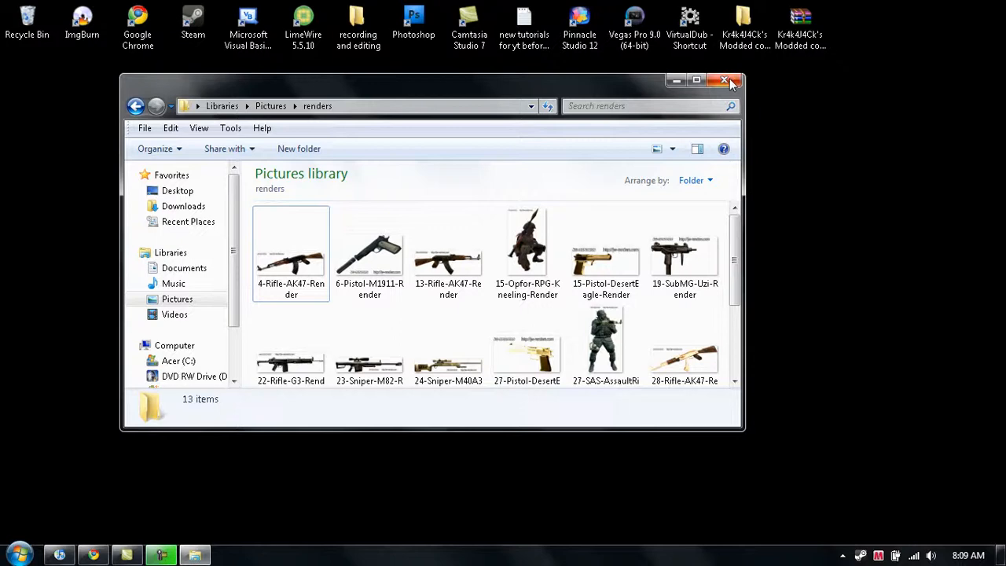
left_click(725, 81)
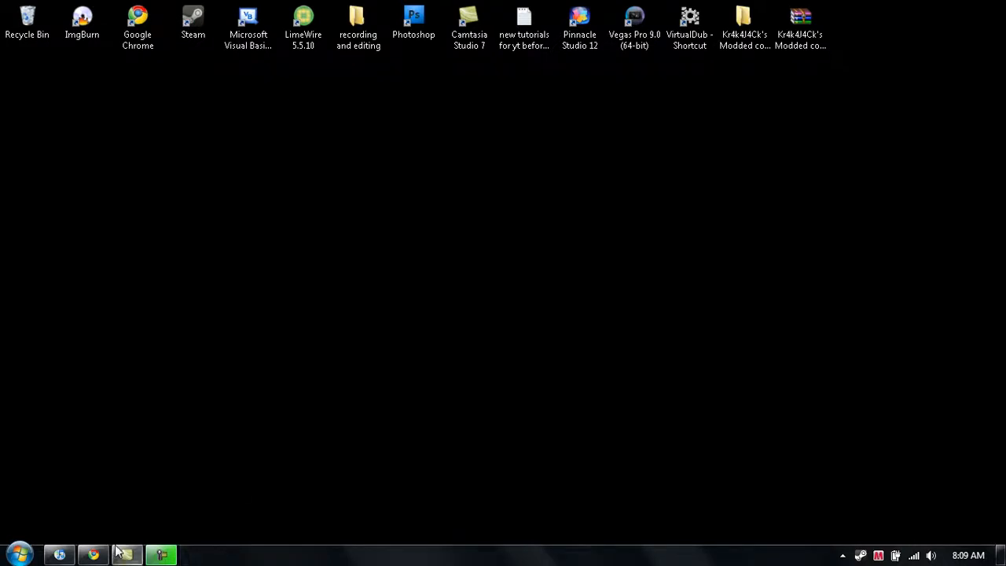
left_click(93, 555)
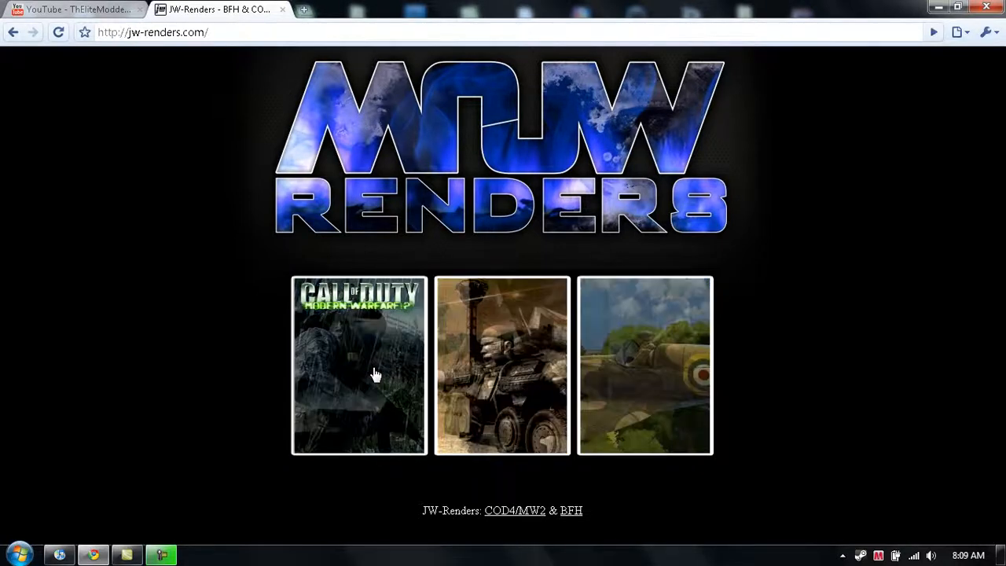
- Enter the Call of Duty section and show the Weapons renders listing, images 1–12 of 34
left_click(358, 365)
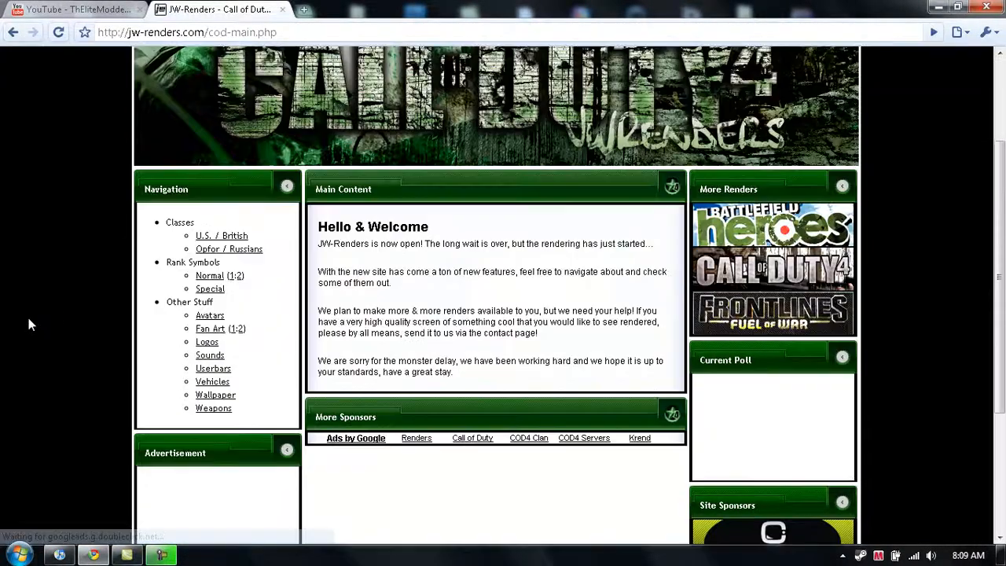
scroll("down", 3)
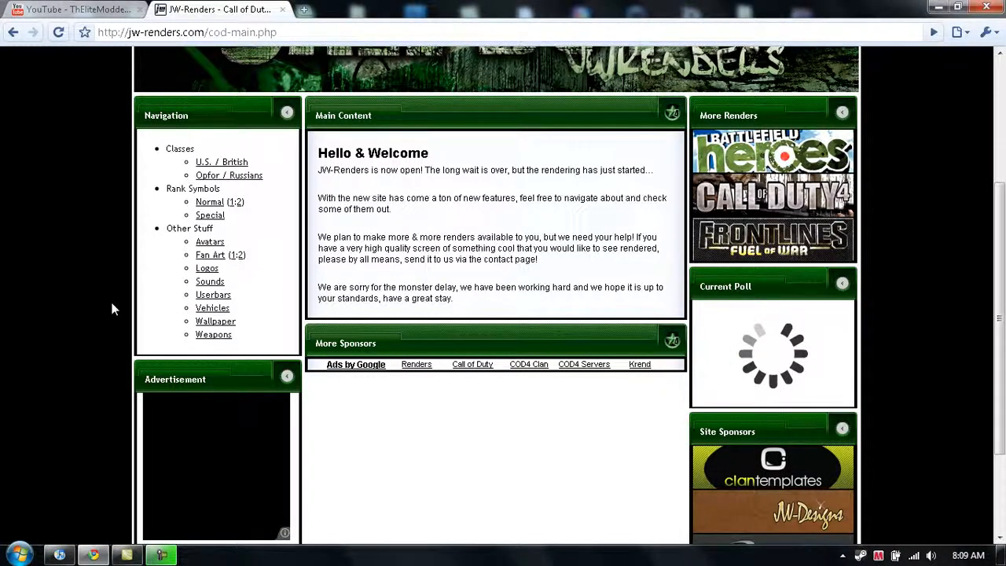
left_click(214, 333)
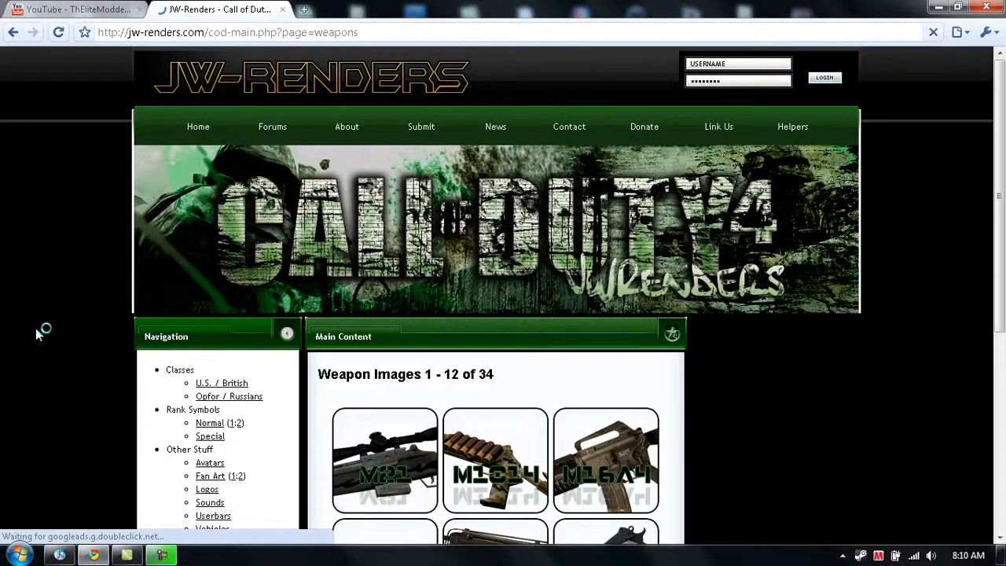
scroll("down", 3)
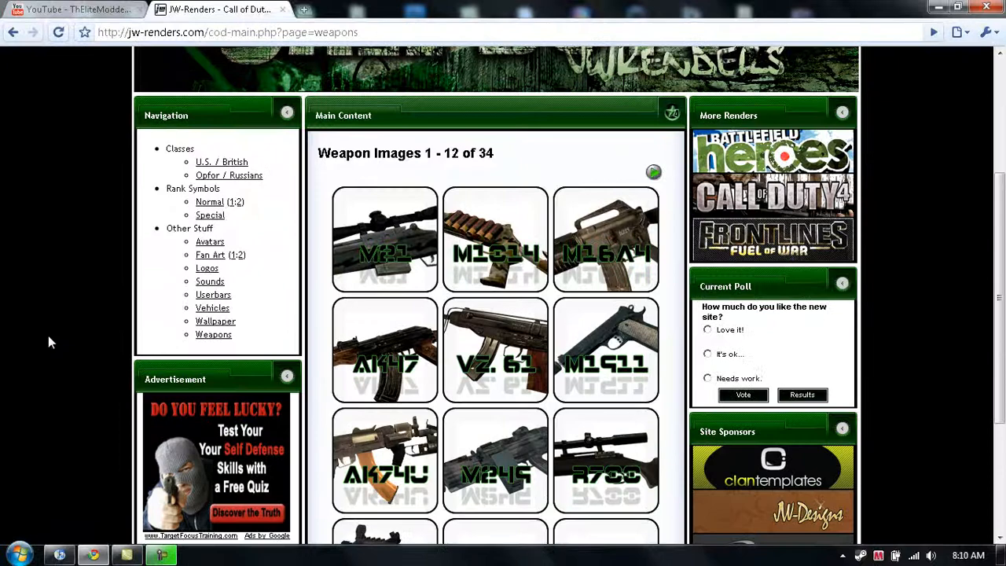
right_click(385, 385)
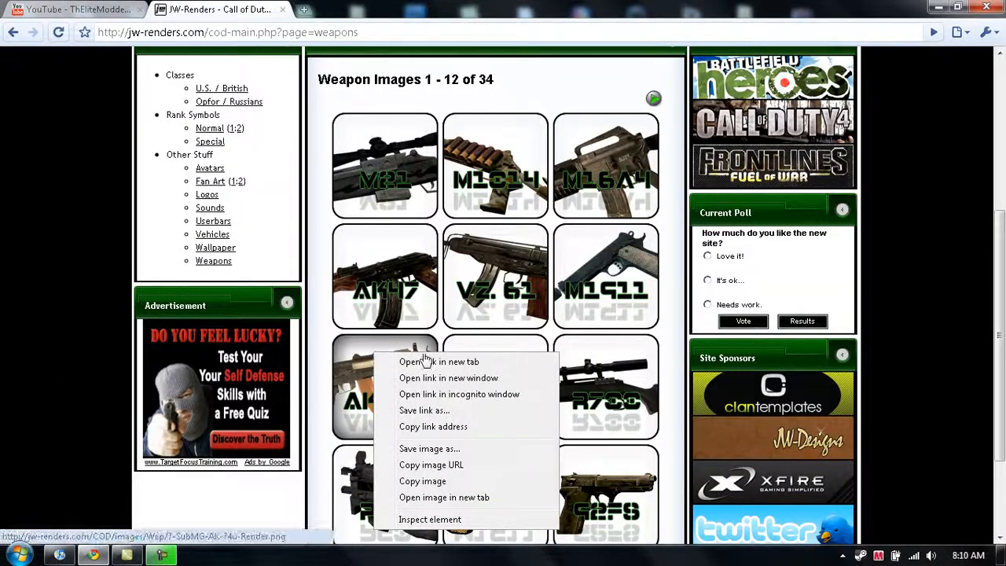
left_click(438, 362)
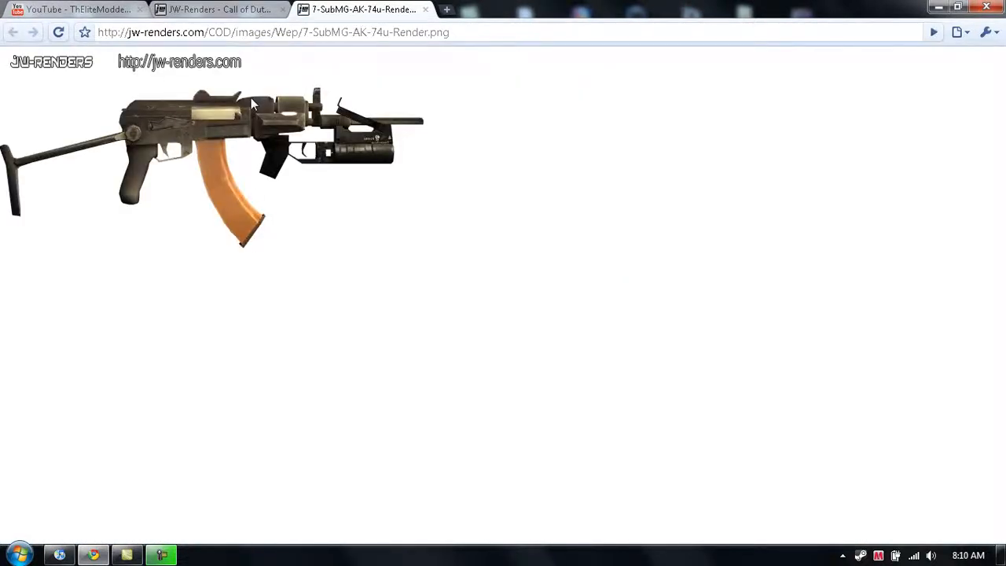
mouse_move(428, 13)
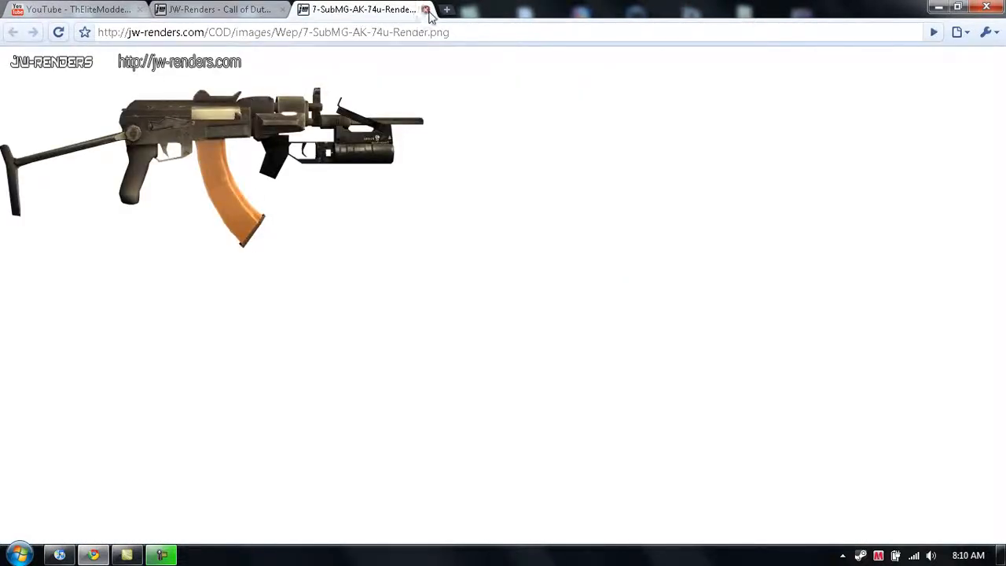
left_click(428, 9)
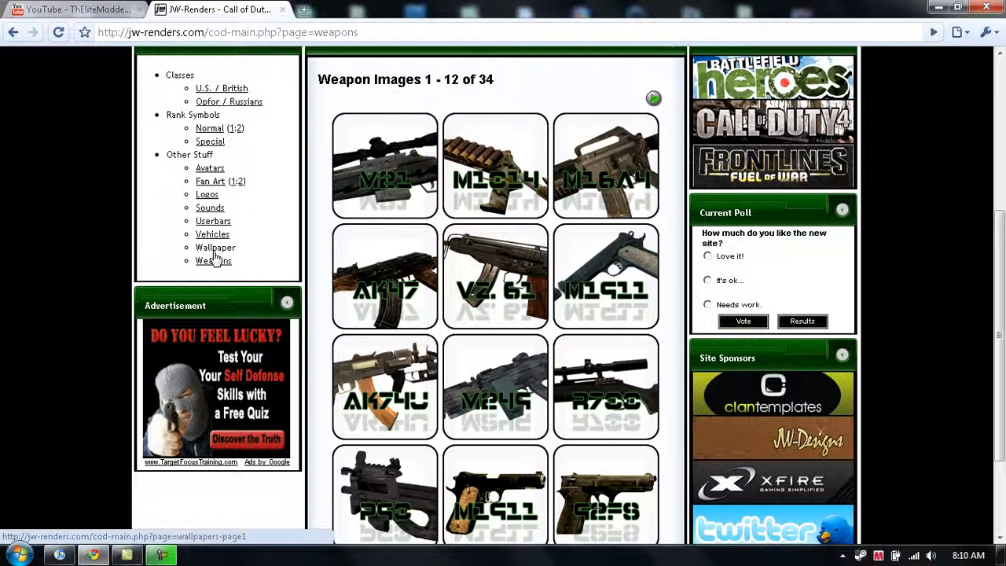
- Show the Call of Duty wallpapers page offering 1024x768, 1280x1024 and 1920x1200 sizes and scroll through it
left_click(215, 247)
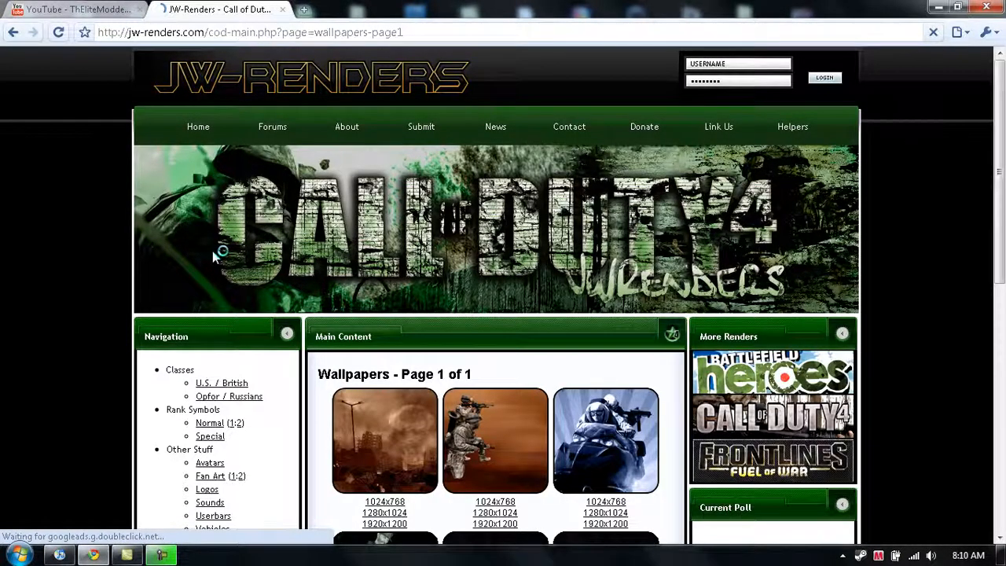
scroll("down", 3)
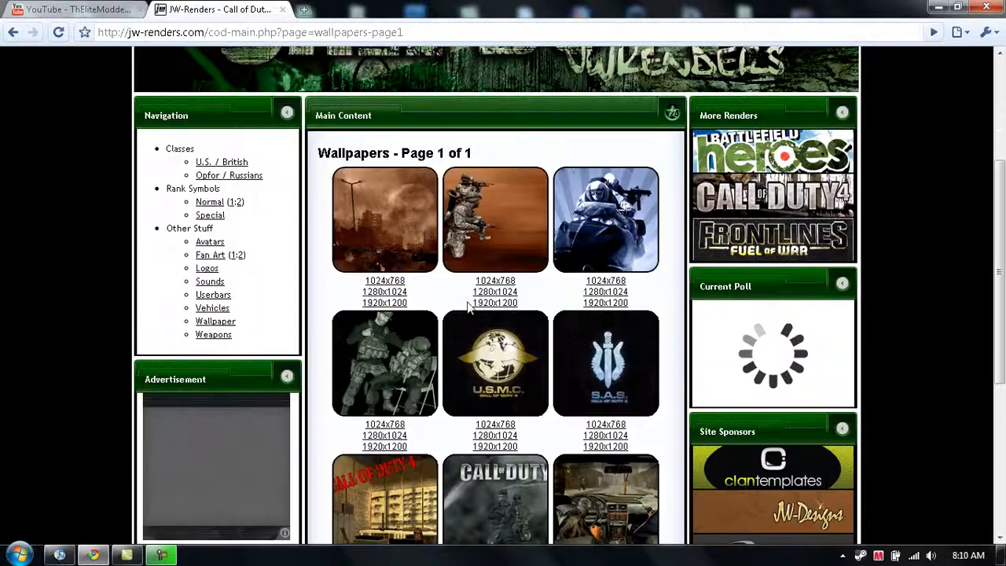
scroll("down", 3)
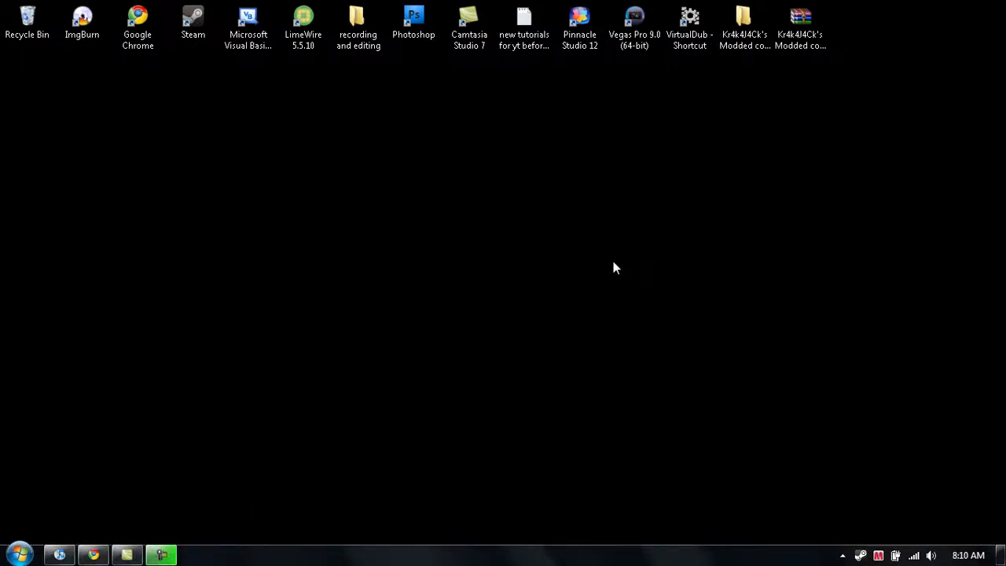
mouse_move(327, 466)
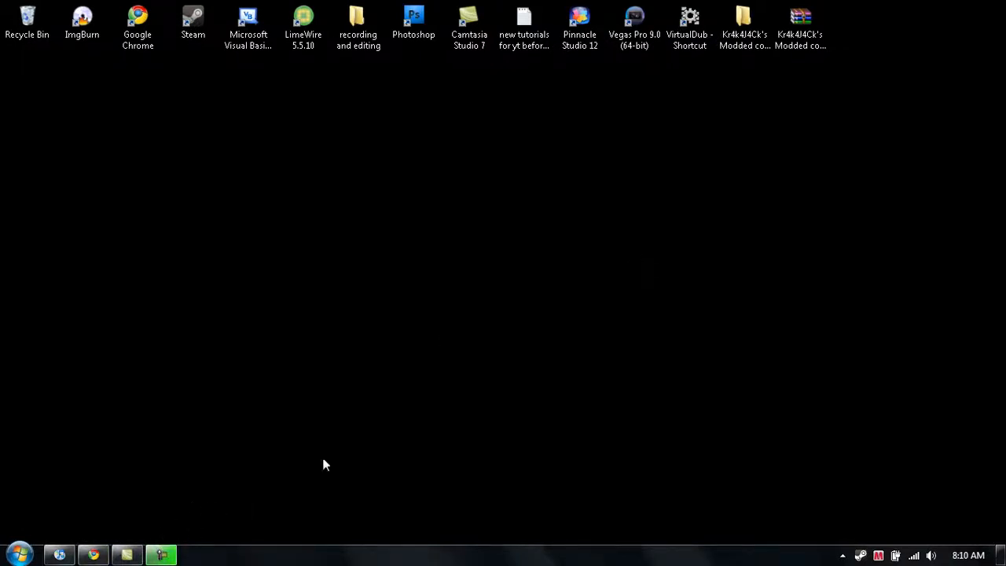